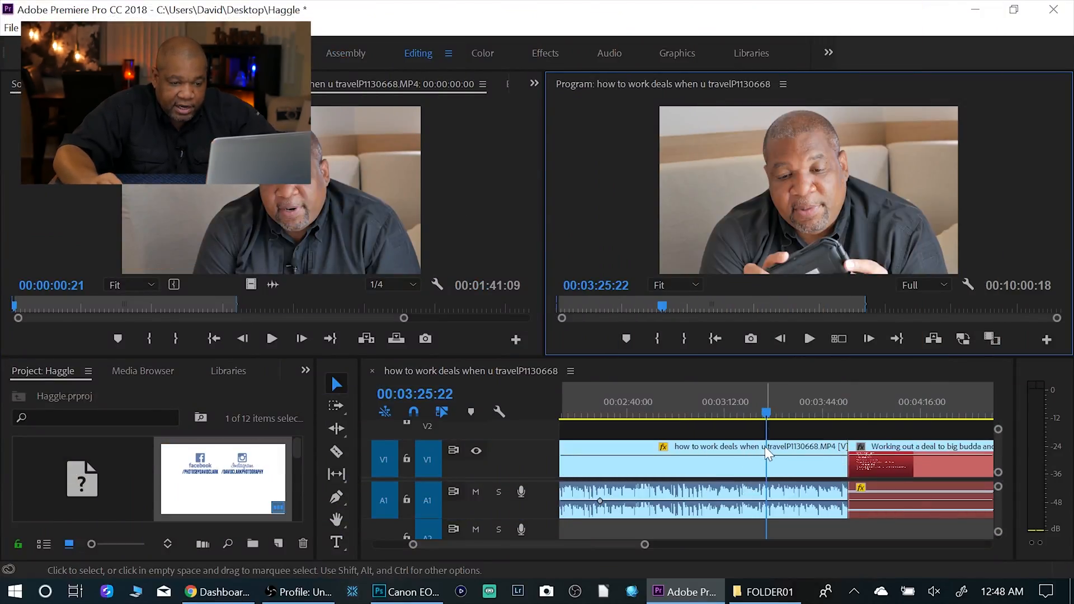
# - Split the interview clip at the playhead with the Razor tool
pyautogui.click(337, 451)
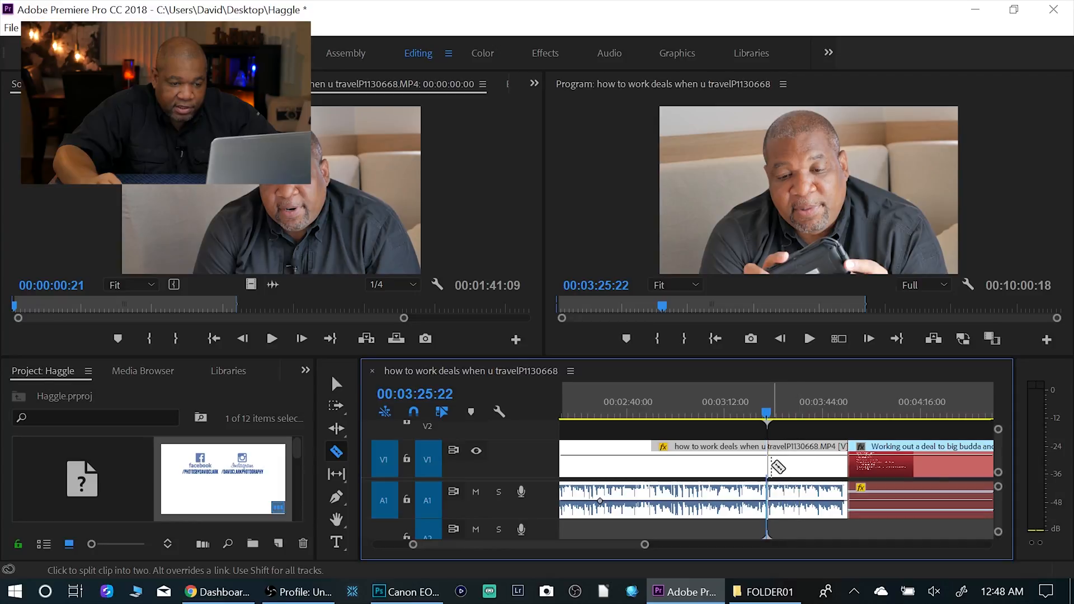
pyautogui.click(778, 465)
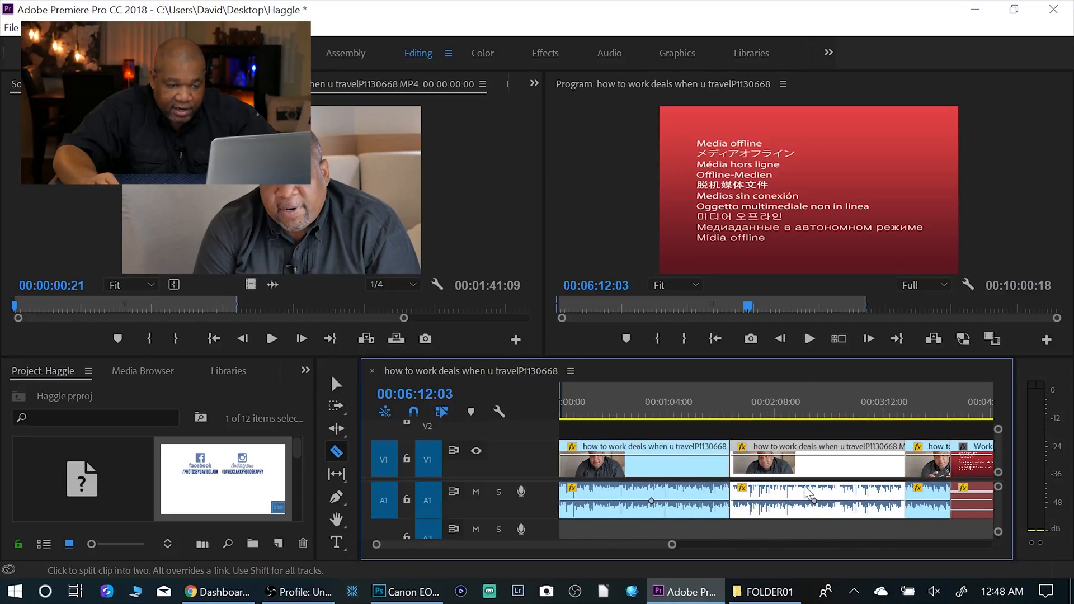
pyautogui.hscroll(3)
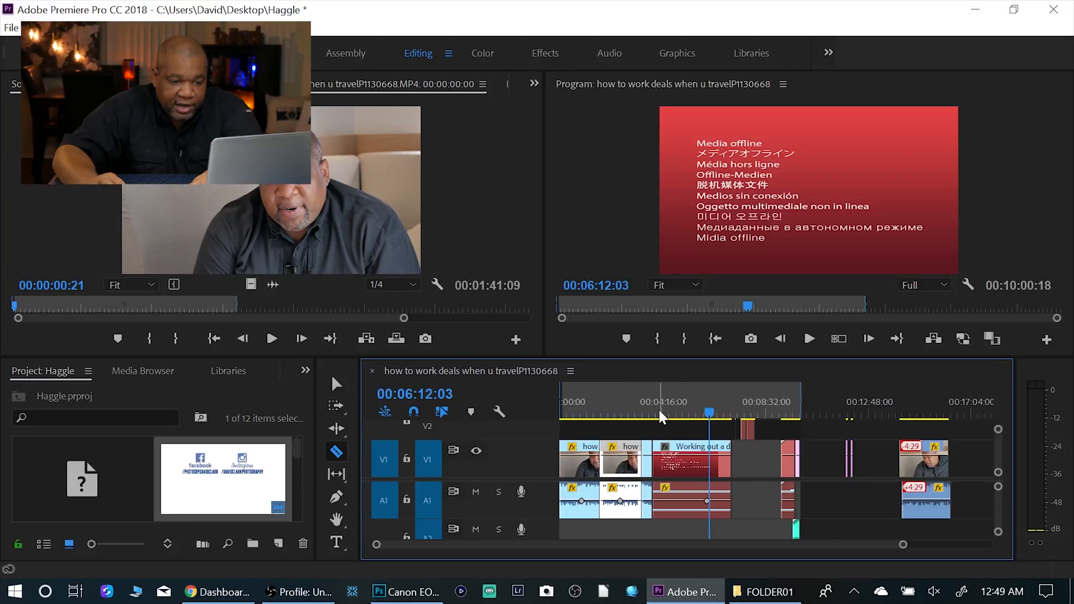
# - Move the playhead to about 00:04:04, near the start of the offline clip
pyautogui.click(658, 414)
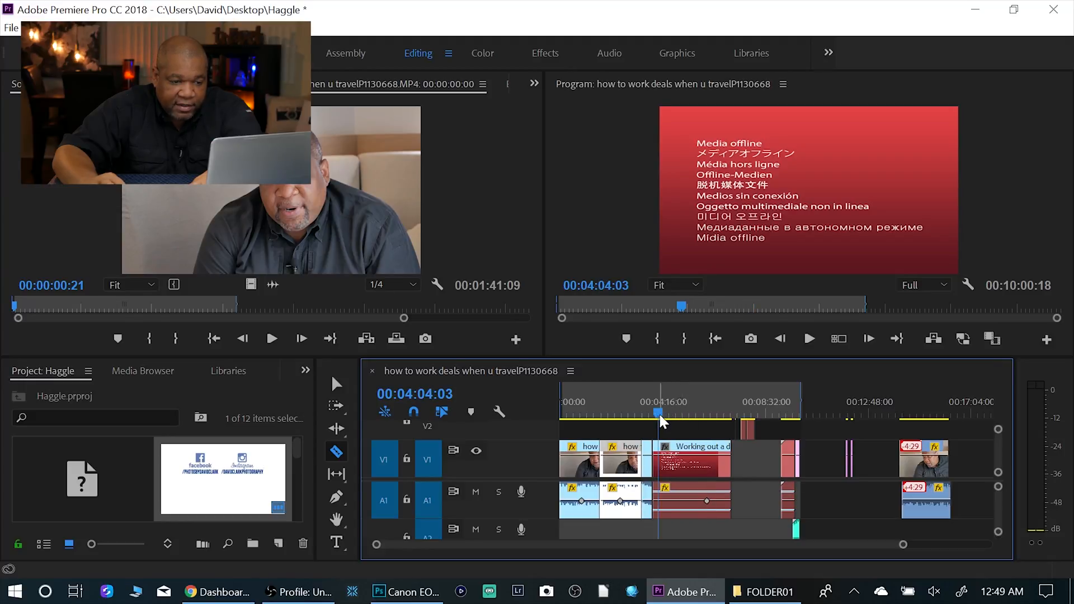